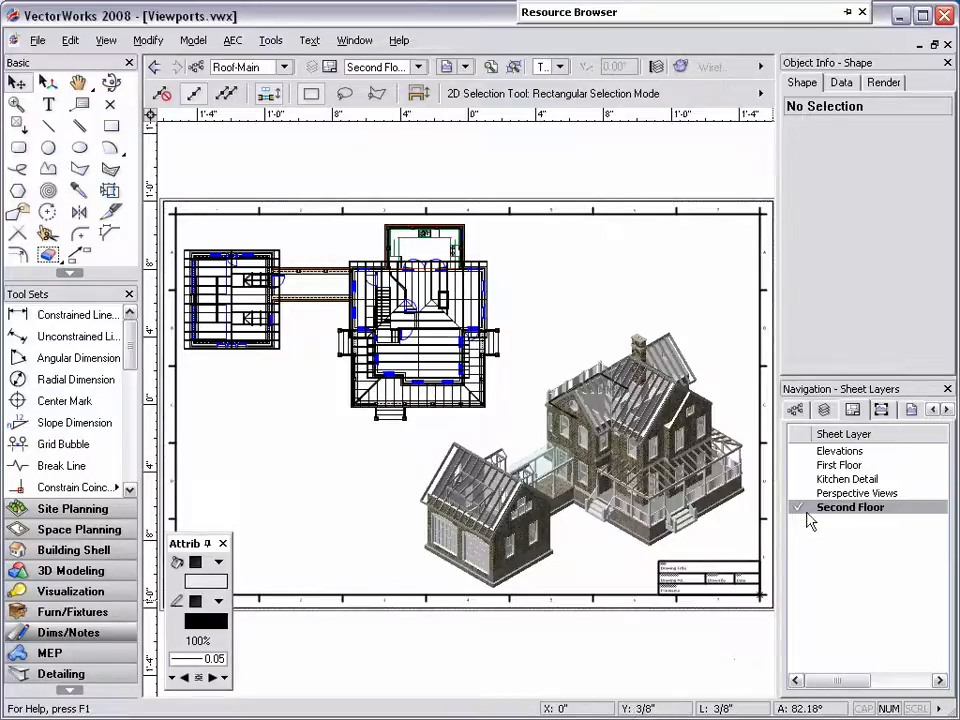
View the Elevations, First Floor and Kitchen Detail sheets, ending on Perspective Views
{"action": "left_click", "coordinate": [843, 450]}
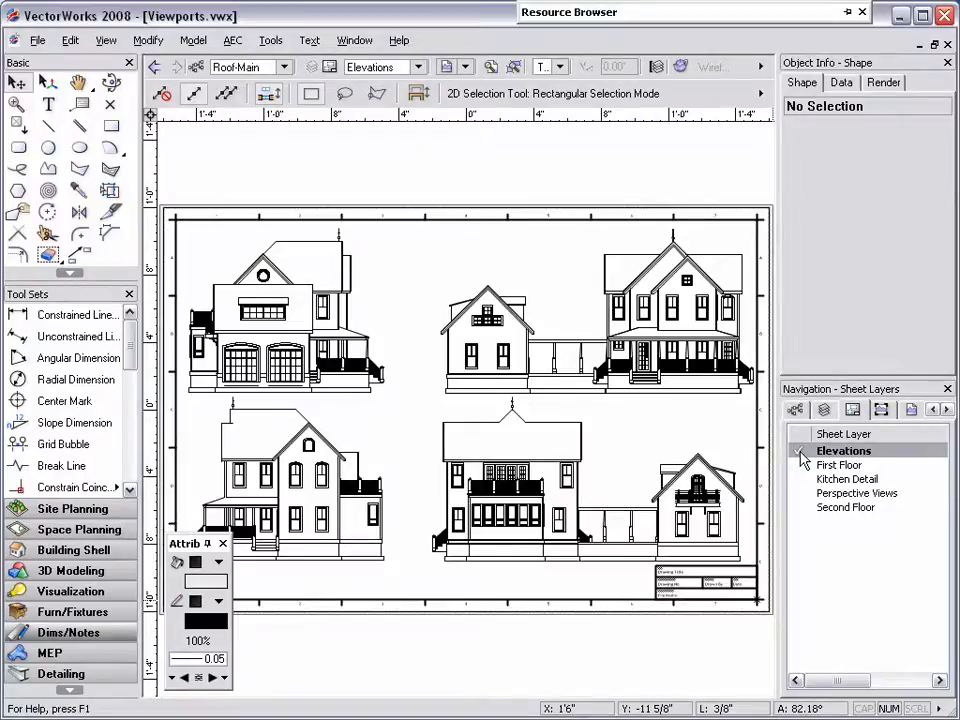
{"action": "left_click", "coordinate": [841, 464]}
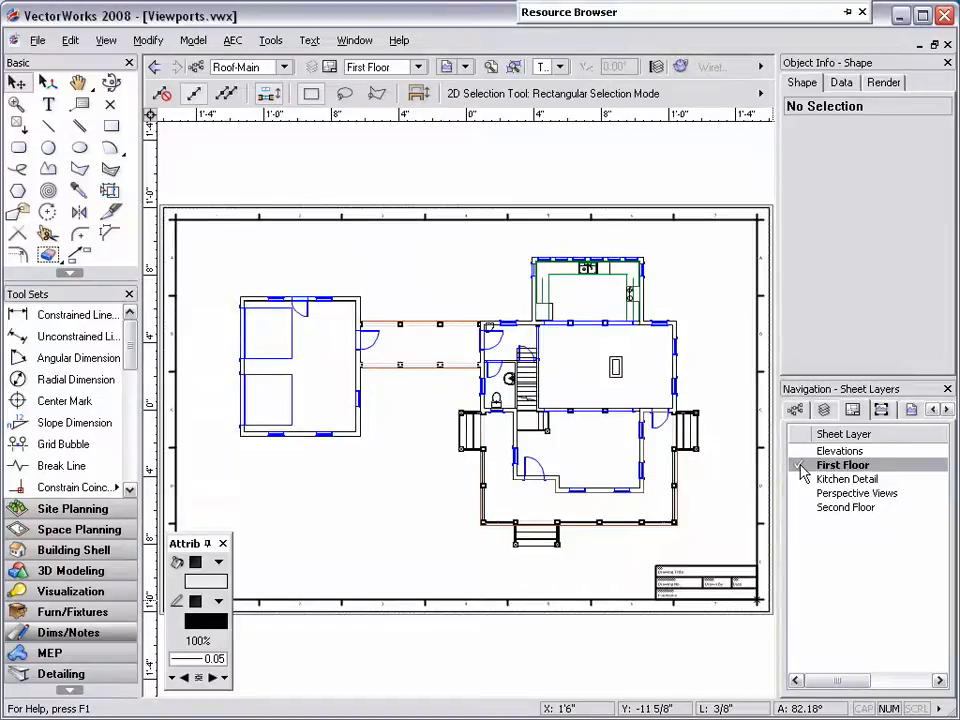
{"action": "left_click", "coordinate": [799, 465]}
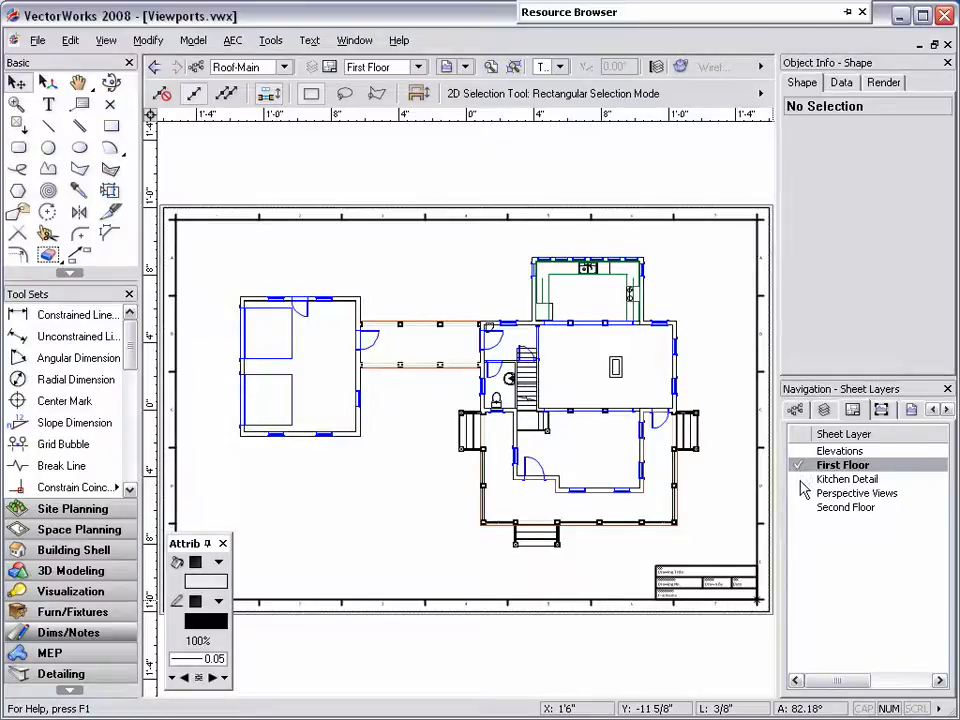
{"action": "left_click", "coordinate": [847, 479]}
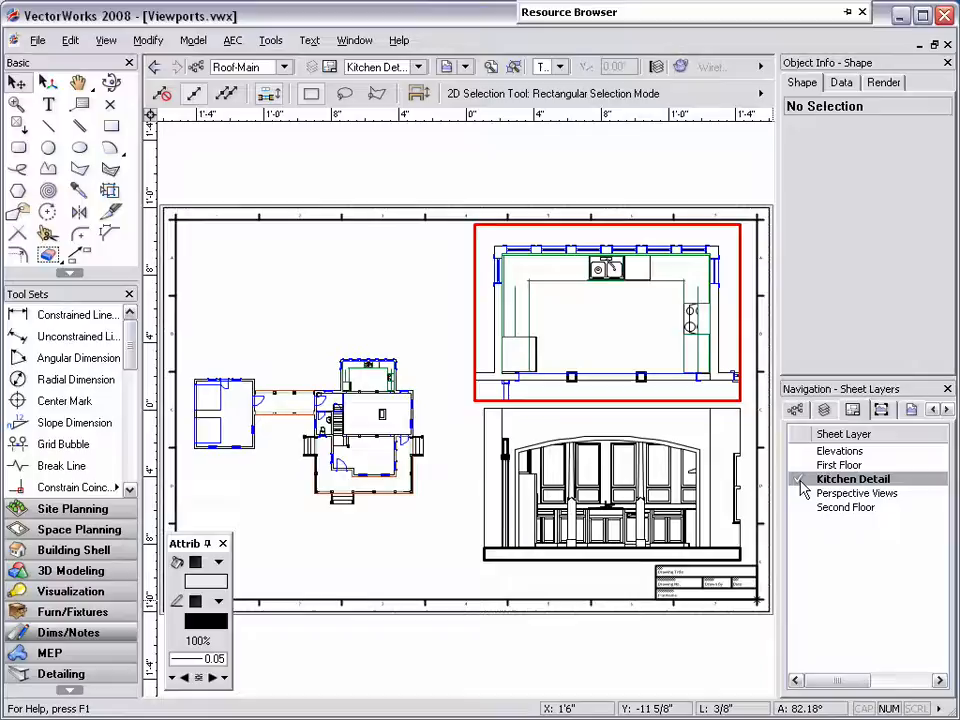
{"action": "left_click", "coordinate": [863, 492]}
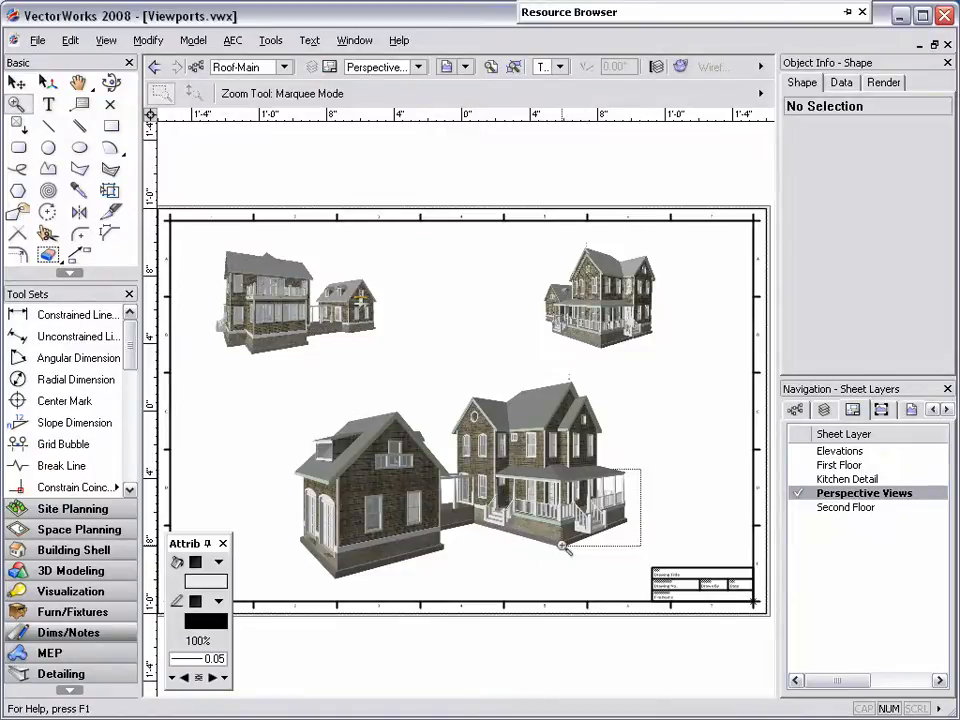
Zoom in on the porch of the large house
{"action": "left_click_drag", "start_coordinate": [450, 400], "coordinate": [640, 550]}
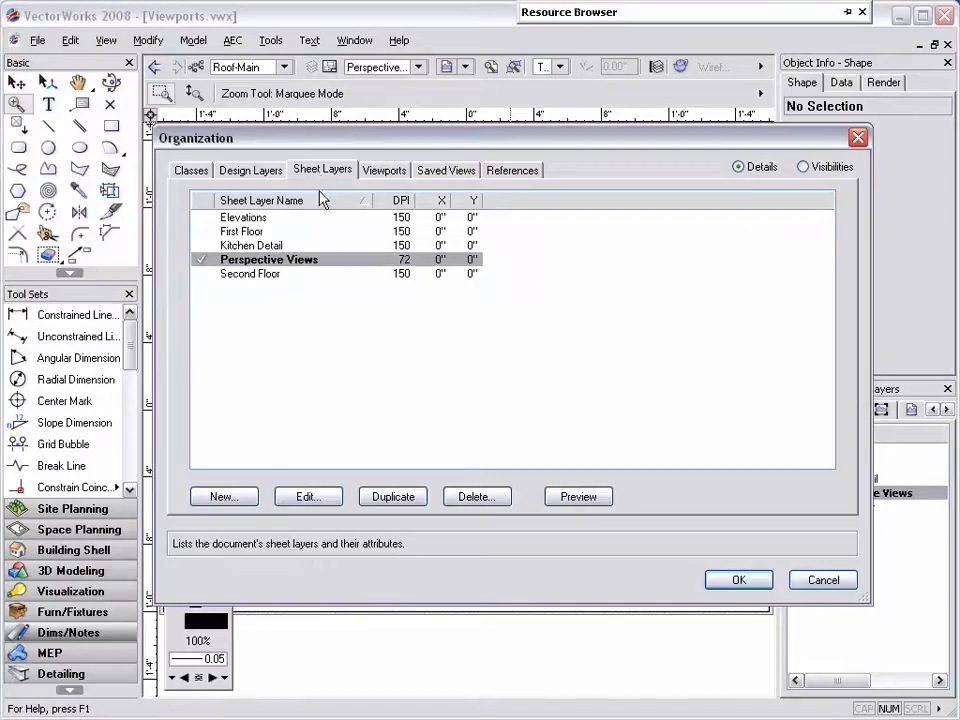
Change Perspective Views from 72 to 300 DPI and close the Organization dialog
{"action": "left_click", "coordinate": [307, 496]}
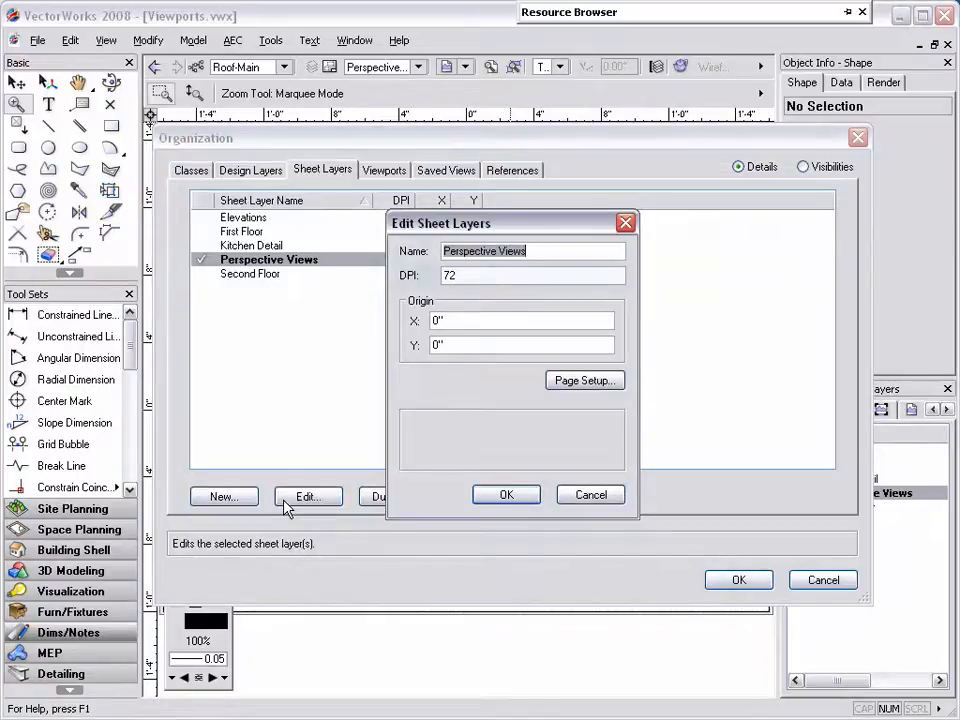
{"action": "left_click", "coordinate": [533, 275]}
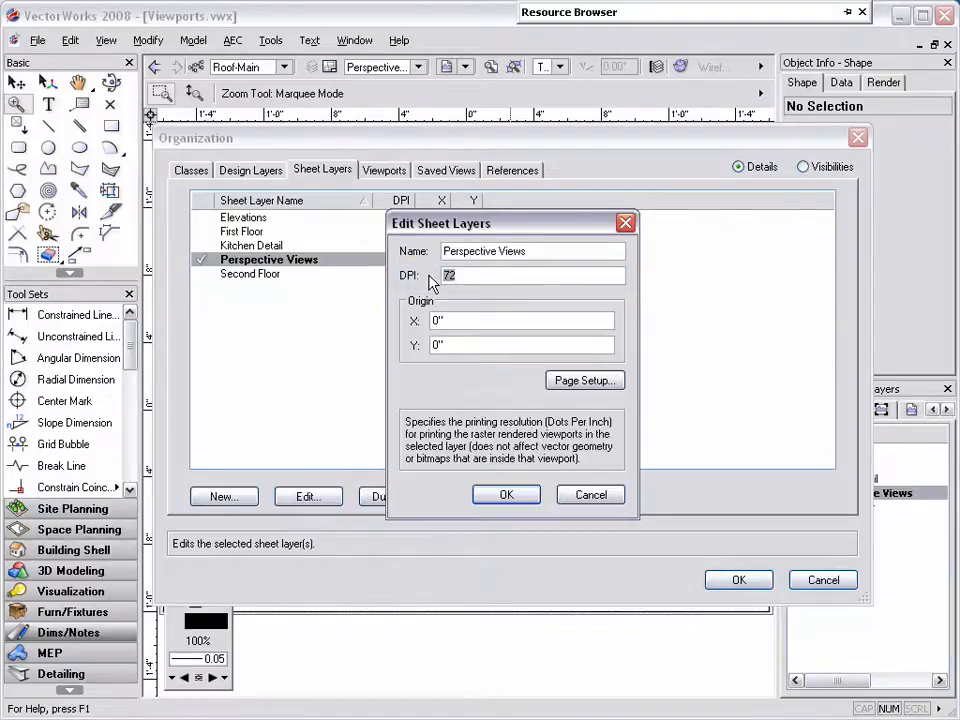
{"action": "type", "text": "300"}
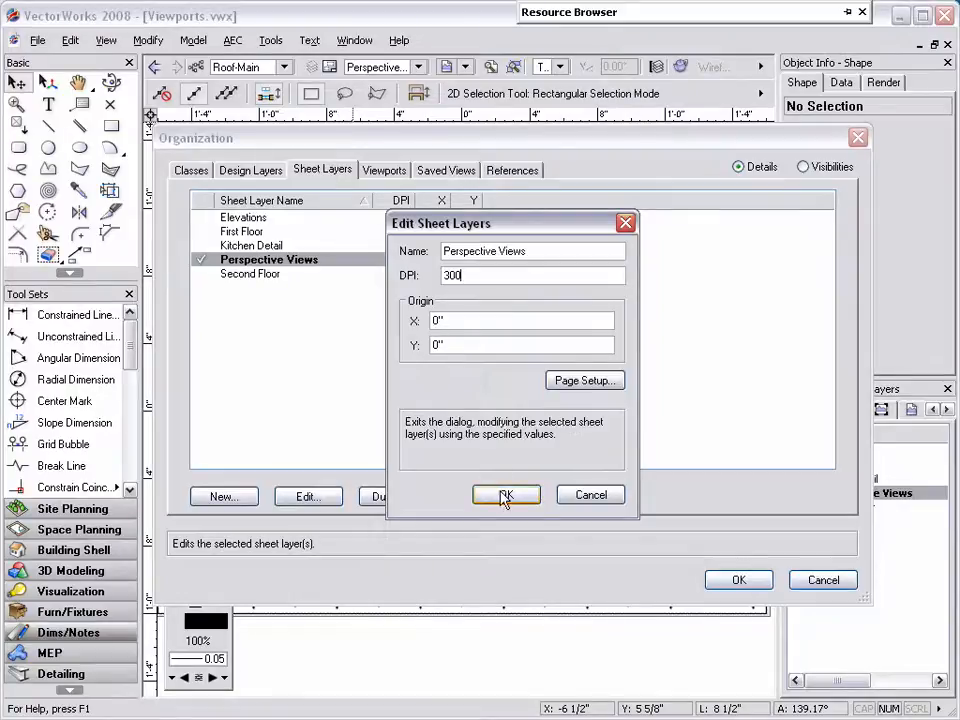
{"action": "left_click", "coordinate": [506, 495]}
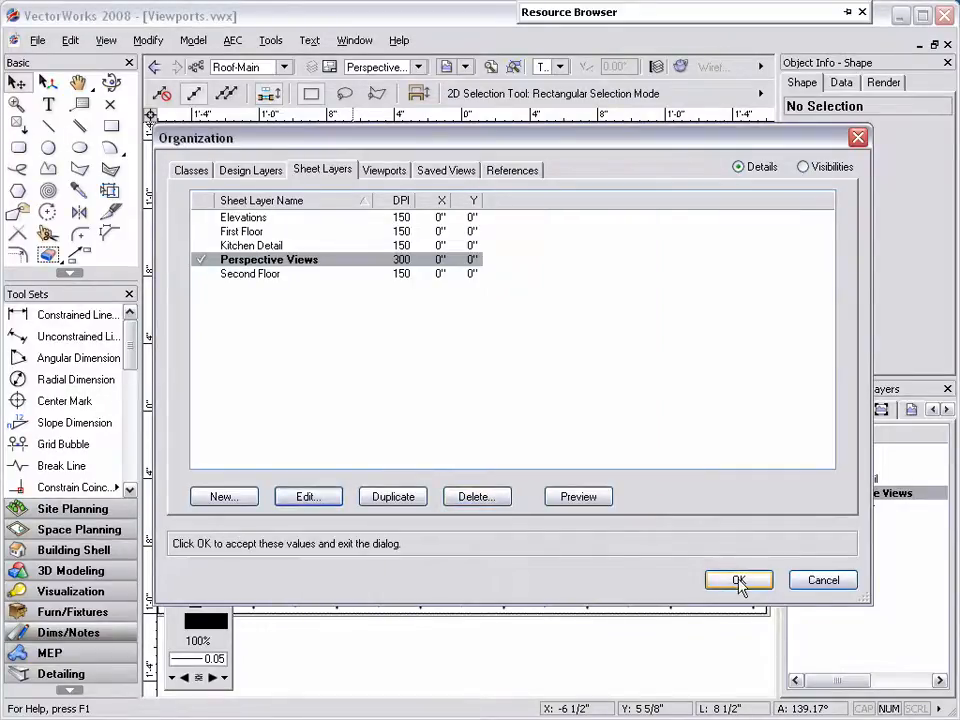
{"action": "left_click", "coordinate": [738, 580]}
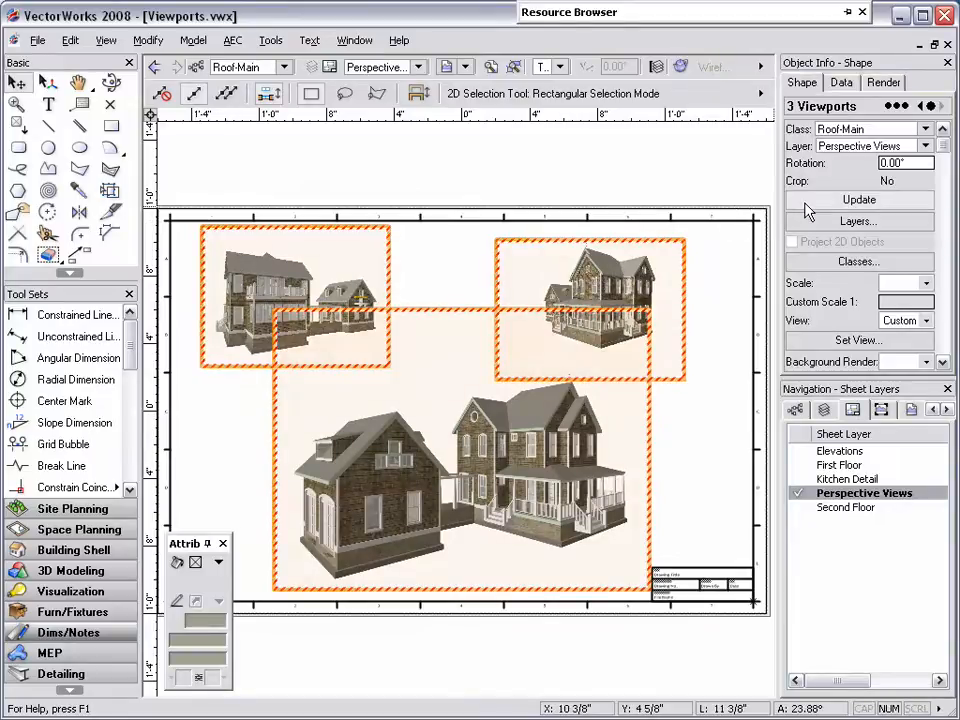
Update the three perspective viewports at 300 DPI, then zoom in on the porch steps
{"action": "left_click", "coordinate": [858, 200]}
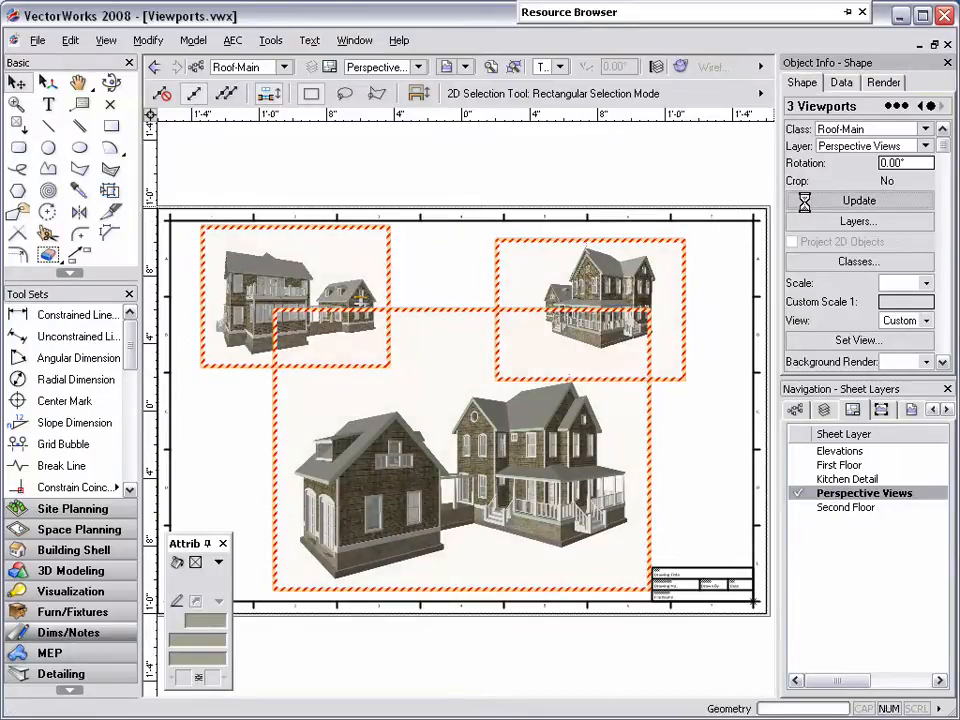
{"action": "left_click", "coordinate": [858, 200]}
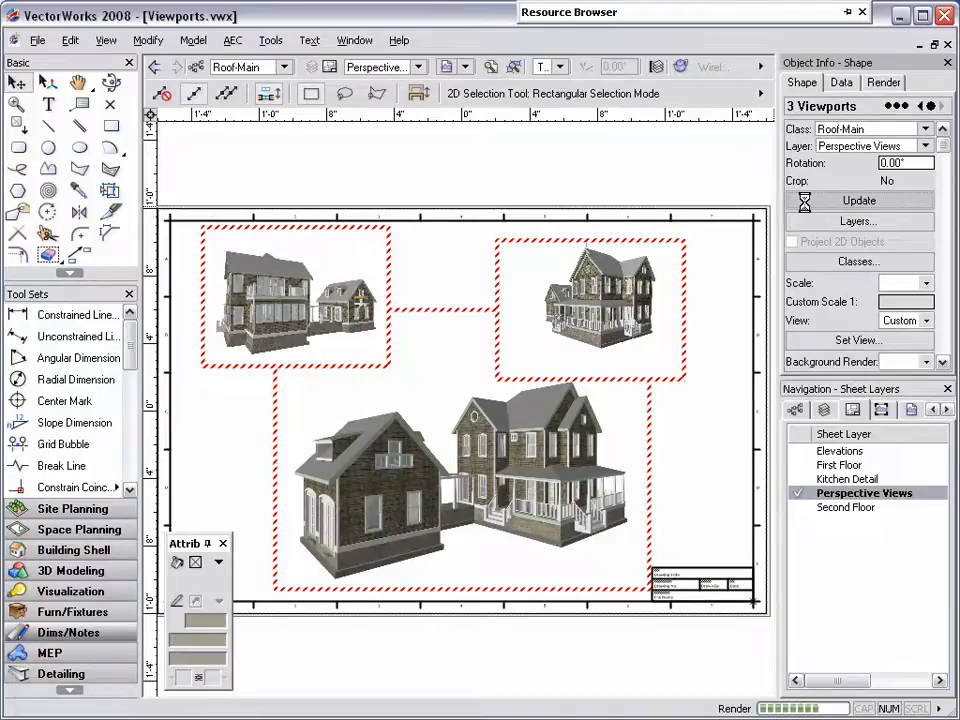
{"action": "left_click", "coordinate": [858, 199]}
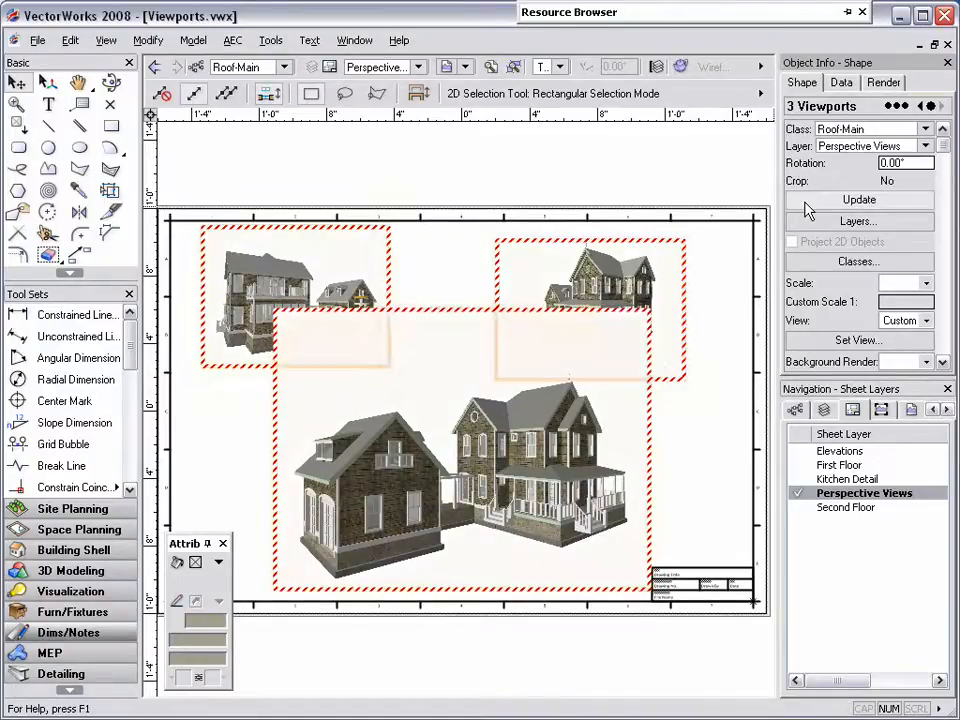
{"action": "left_click", "coordinate": [450, 190]}
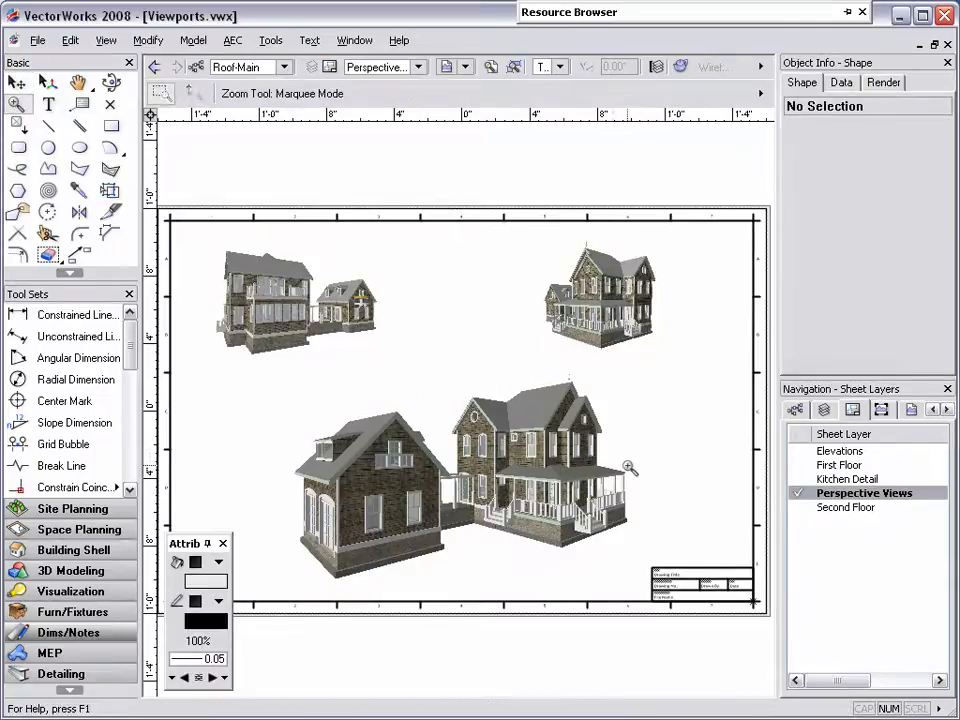
{"action": "left_click_drag", "start_coordinate": [630, 467], "coordinate": [548, 553]}
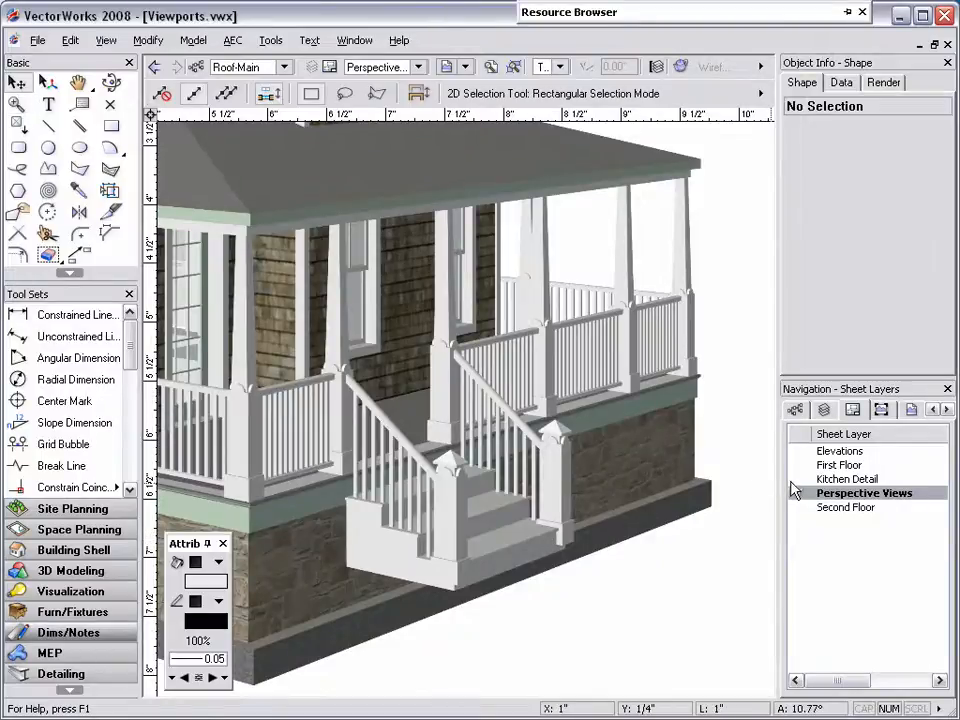
On the Kitchen Detail sheet, open Edit Viewport for the kitchen plan with Crop chosen
{"action": "left_click", "coordinate": [852, 478]}
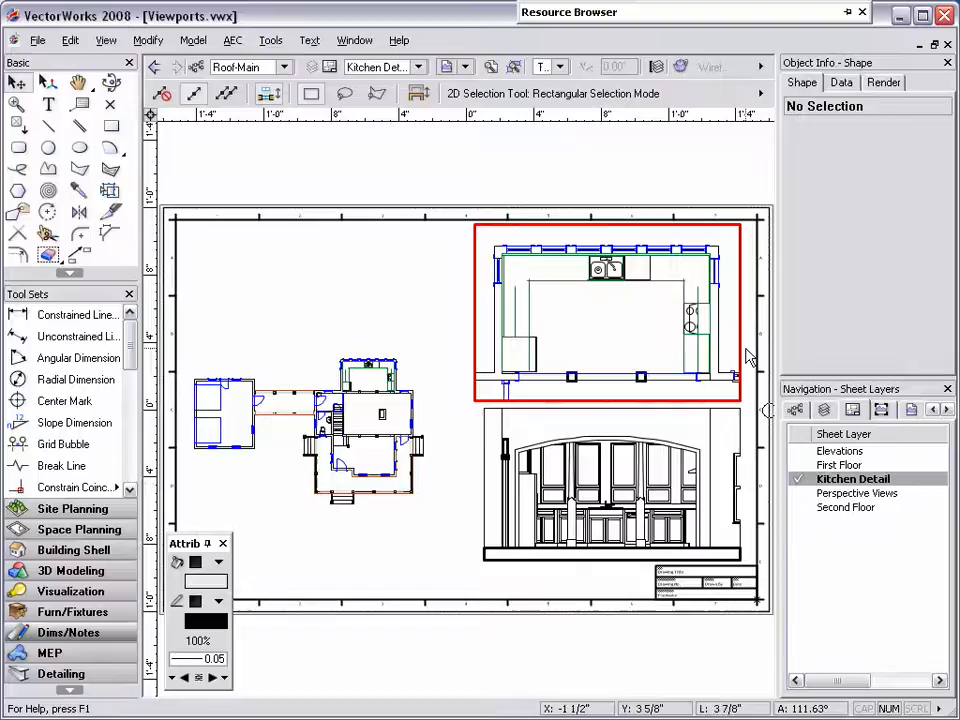
{"action": "left_click", "coordinate": [605, 313]}
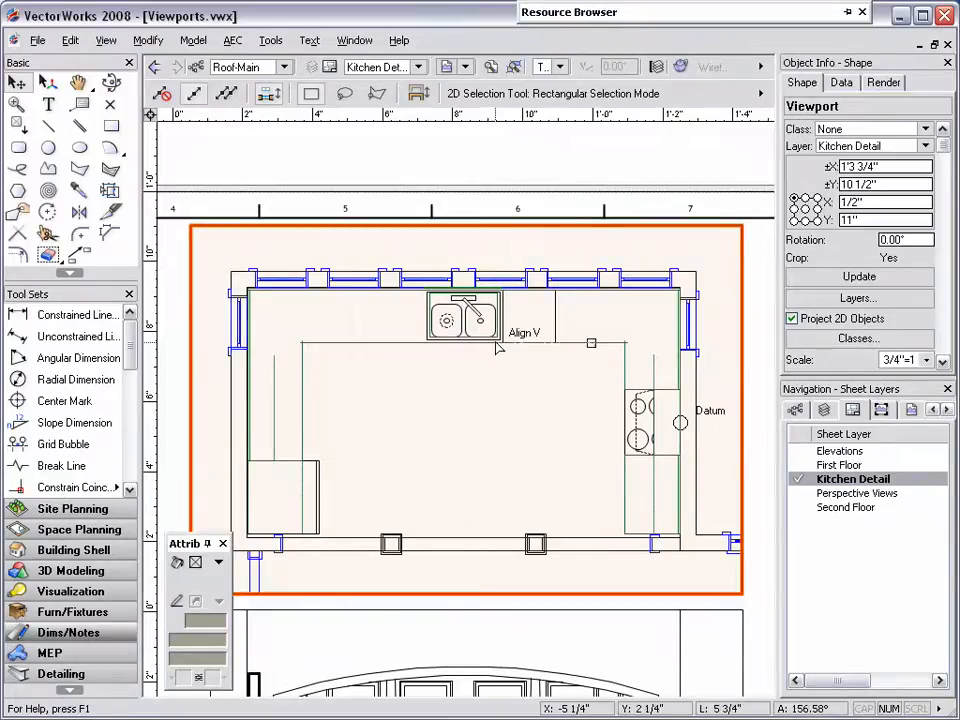
{"action": "right_click", "coordinate": [497, 347]}
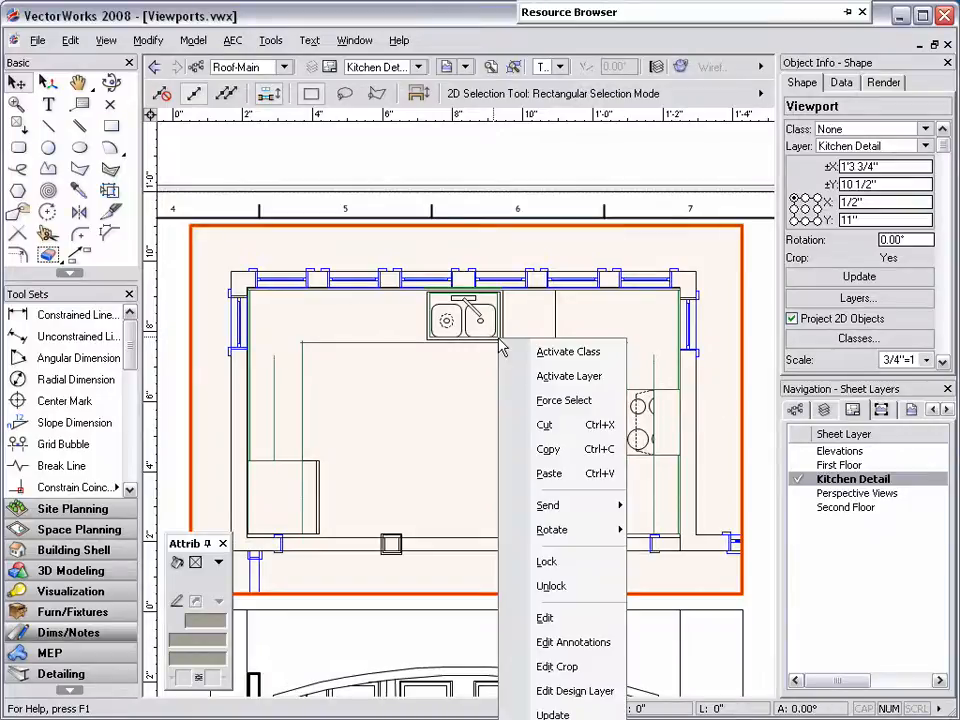
{"action": "mouse_move", "coordinate": [556, 666]}
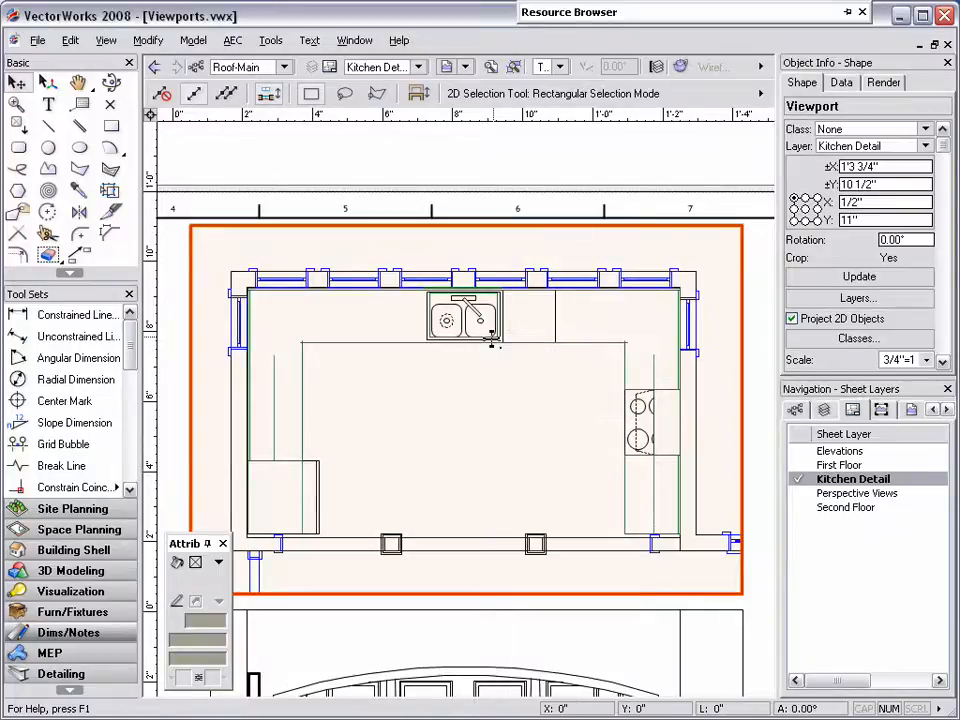
{"action": "double_click", "coordinate": [465, 315]}
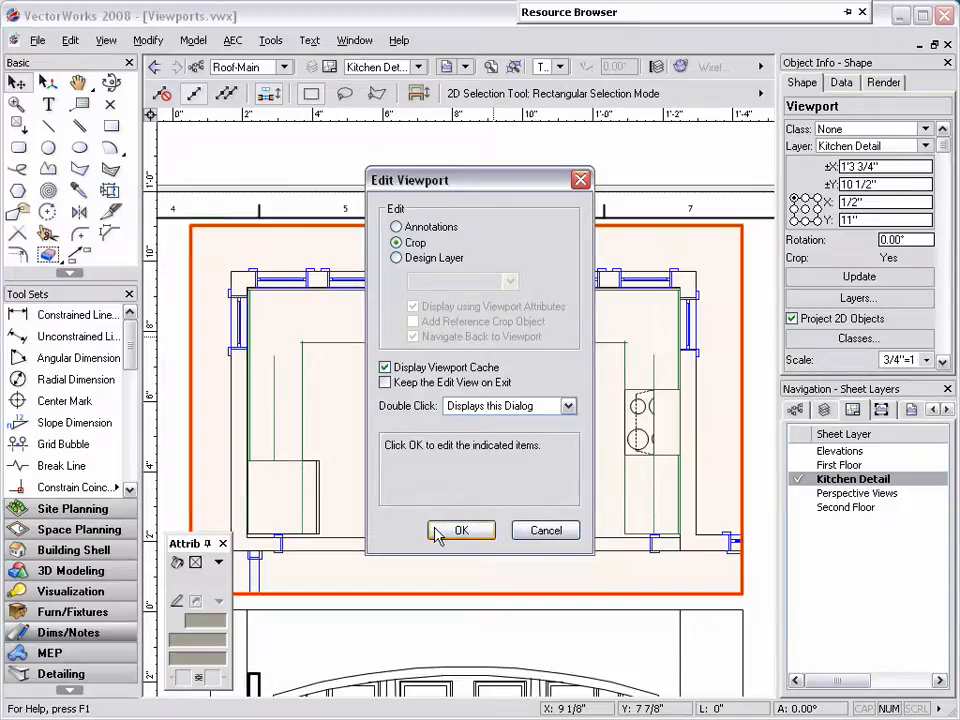
Set the kitchen crop rectangle's pen style to None and exit viewport crop editing
{"action": "left_click", "coordinate": [461, 530]}
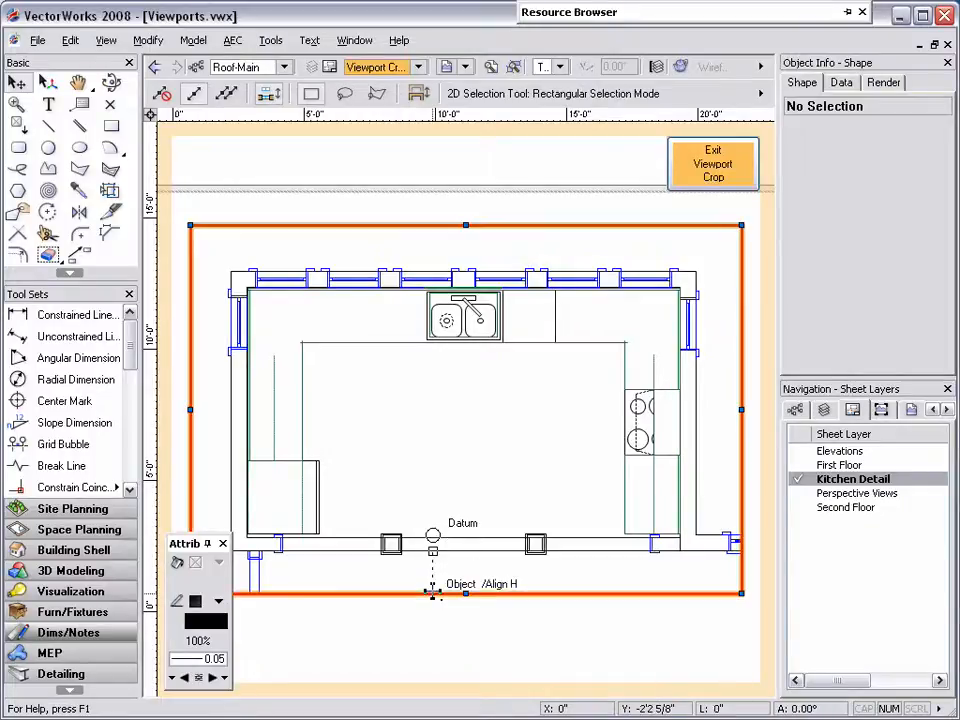
{"action": "left_click", "coordinate": [463, 592]}
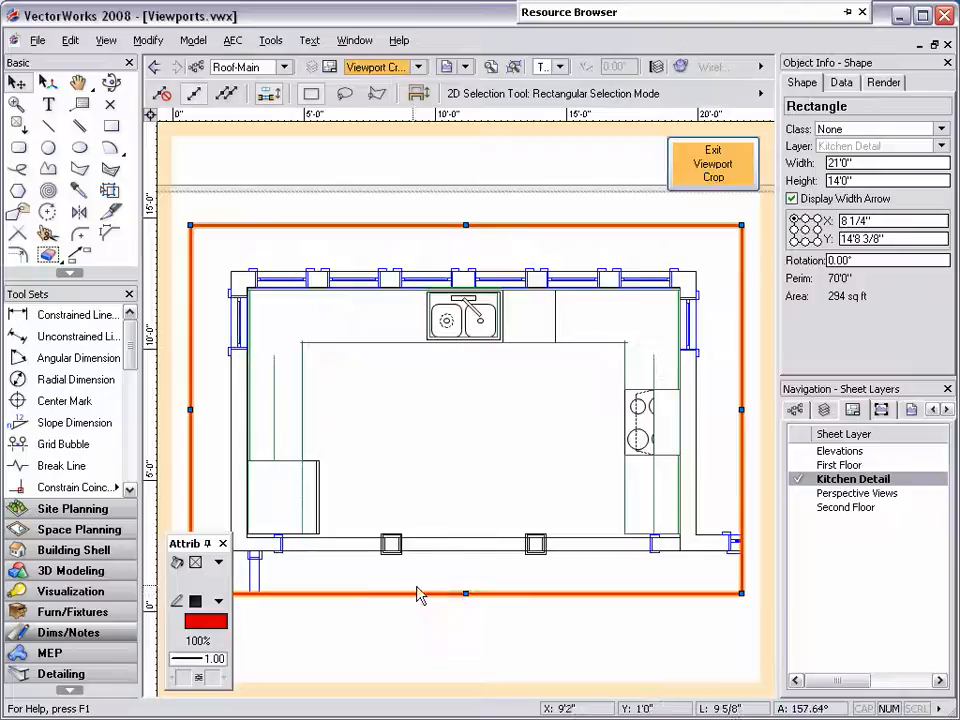
{"action": "left_click", "coordinate": [217, 600]}
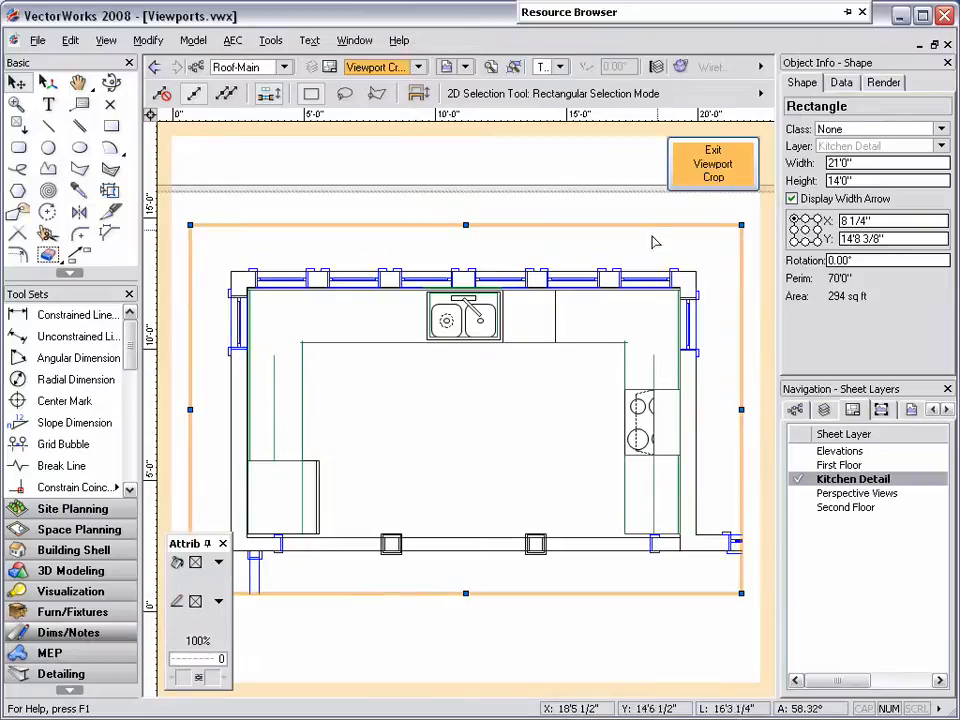
{"action": "left_click", "coordinate": [713, 164]}
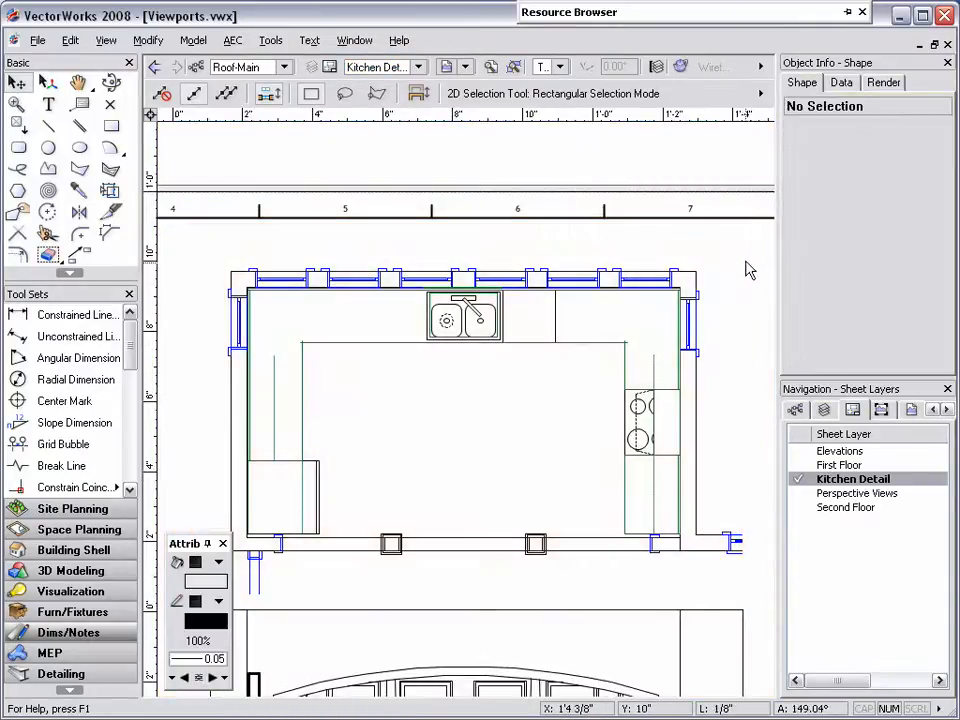
Fit the whole Kitchen Detail sheet in view, then switch to the First Floor sheet
{"action": "left_click", "coordinate": [490, 67]}
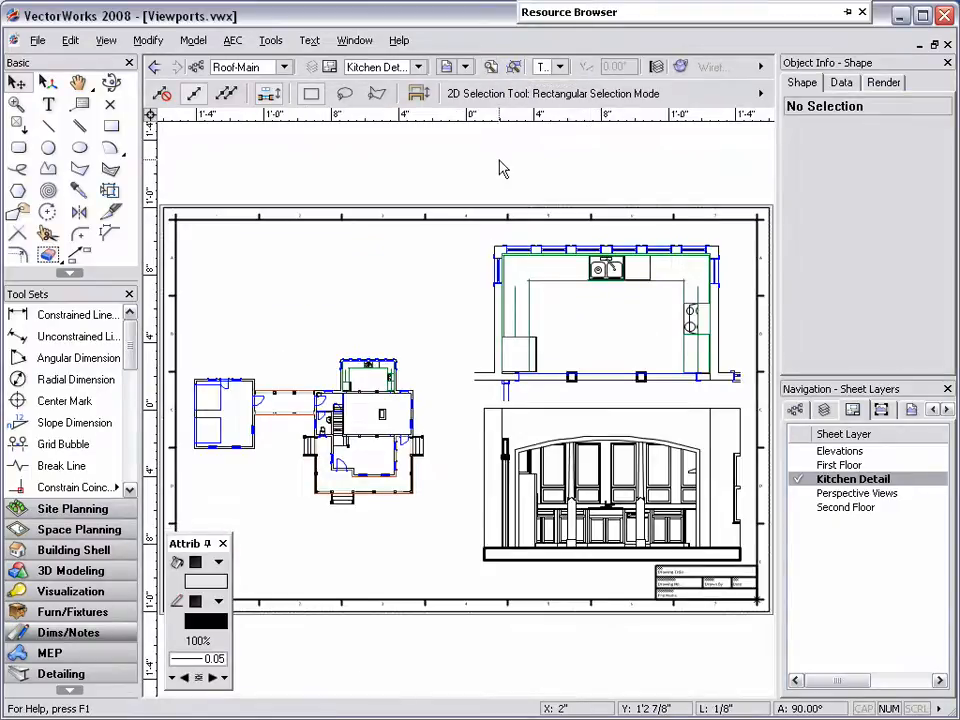
{"action": "mouse_move", "coordinate": [543, 218]}
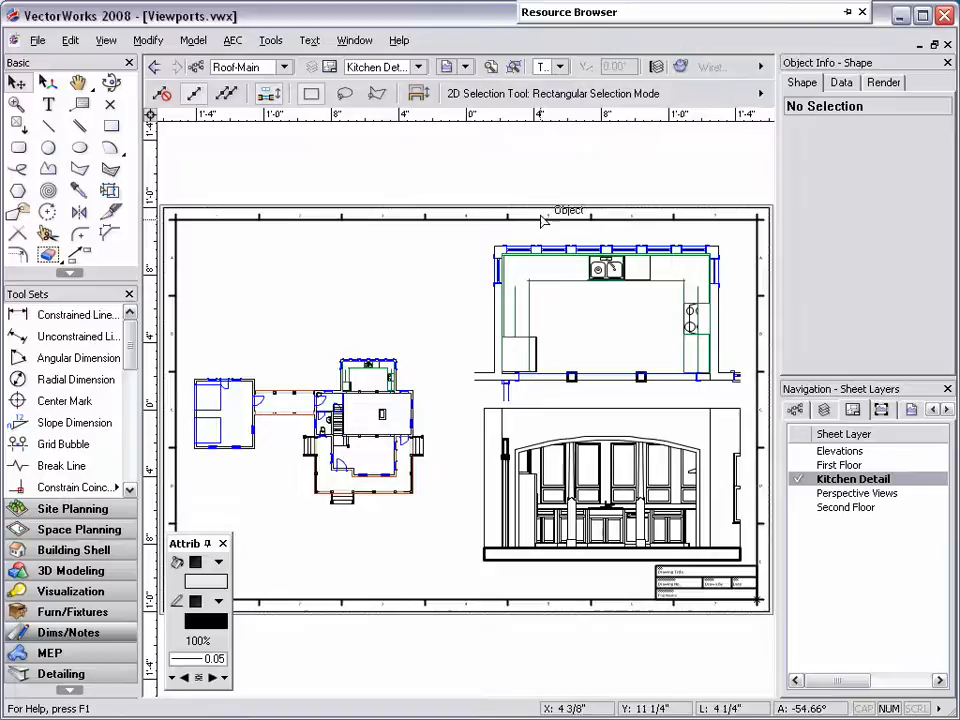
{"action": "left_click", "coordinate": [842, 465]}
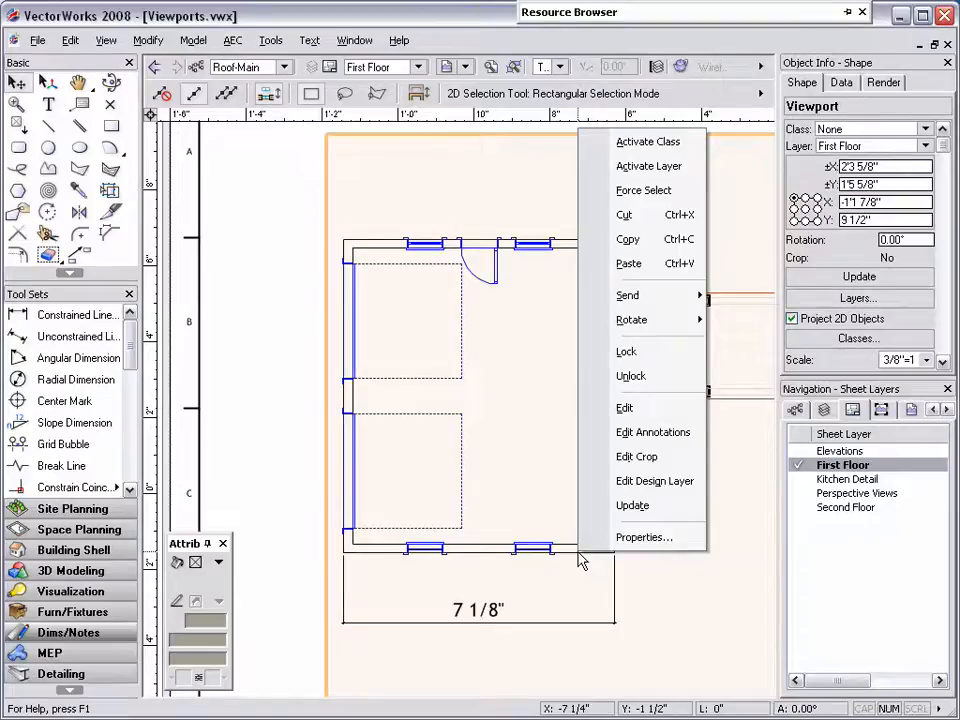
{"action": "mouse_move", "coordinate": [652, 431]}
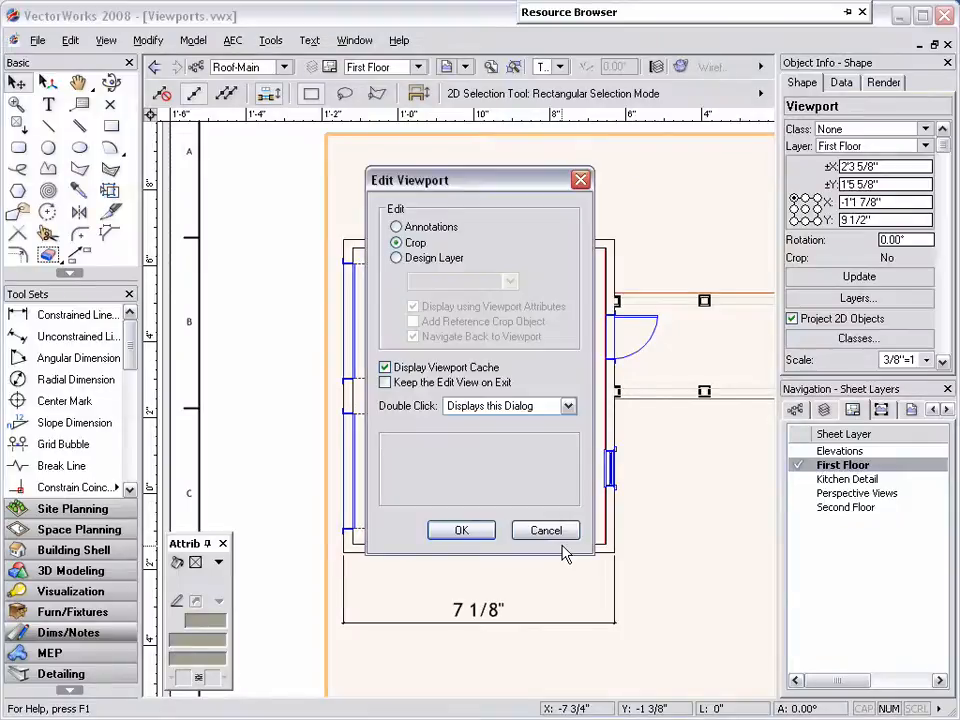
Choose Annotations in Edit Viewport to start annotating the First Floor viewport
{"action": "left_click", "coordinate": [396, 227]}
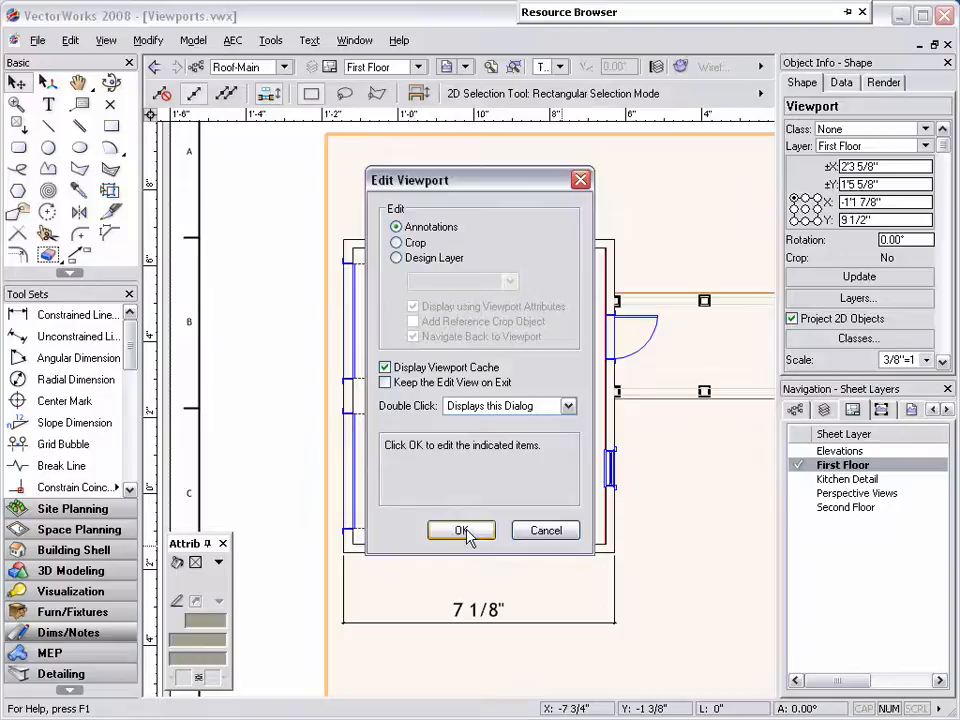
{"action": "left_click", "coordinate": [461, 530]}
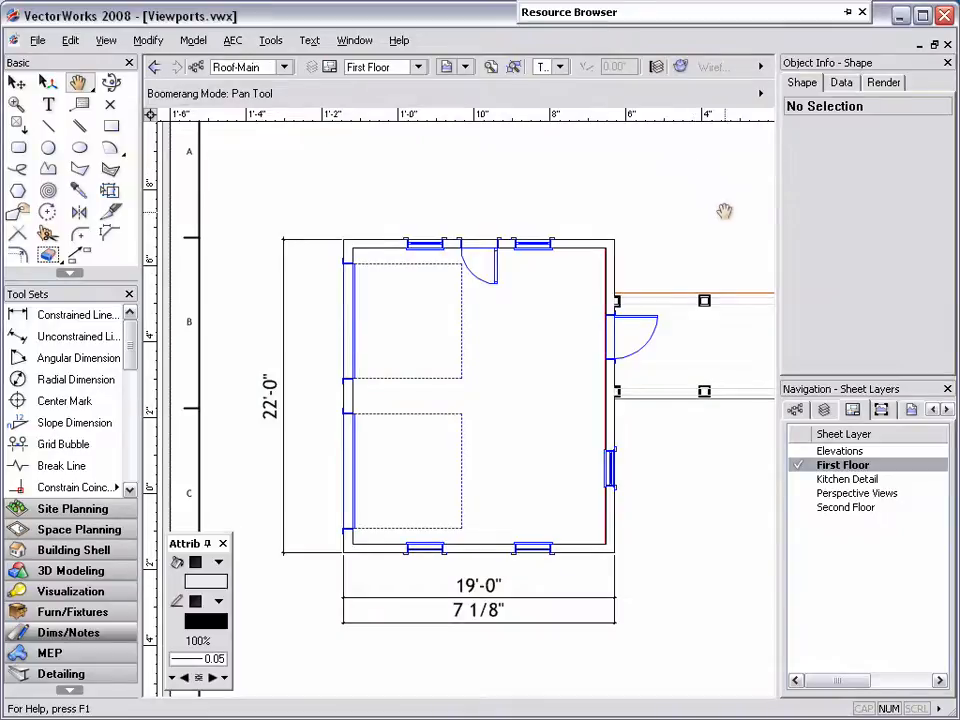
Pan over the main house plan and exit viewport annotation editing
{"action": "left_click_drag", "start_coordinate": [725, 211], "coordinate": [640, 511]}
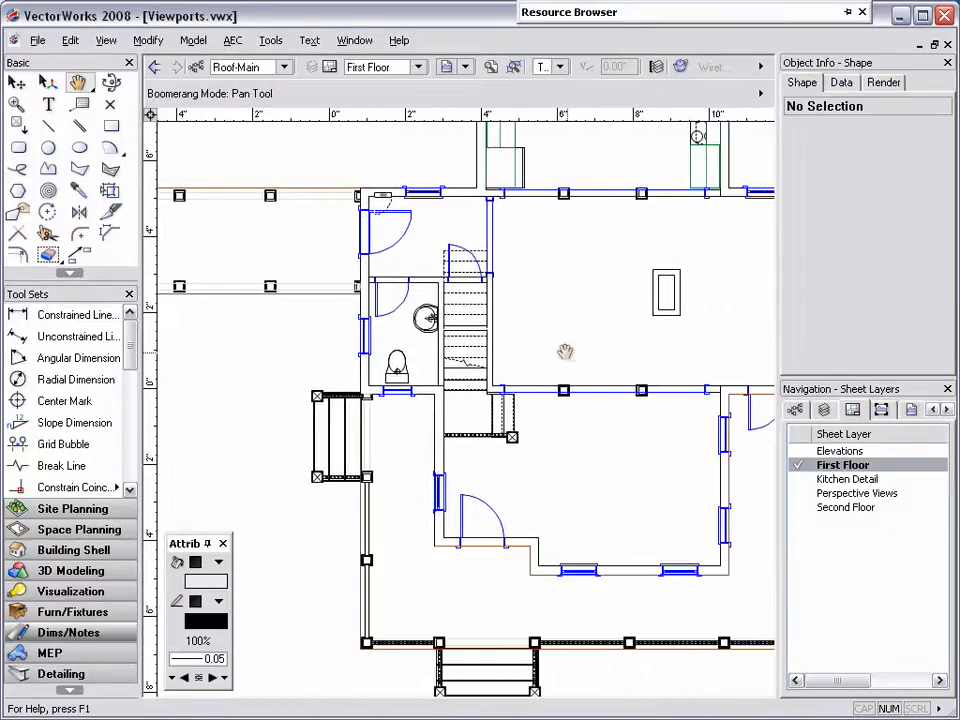
{"action": "left_click", "coordinate": [17, 82]}
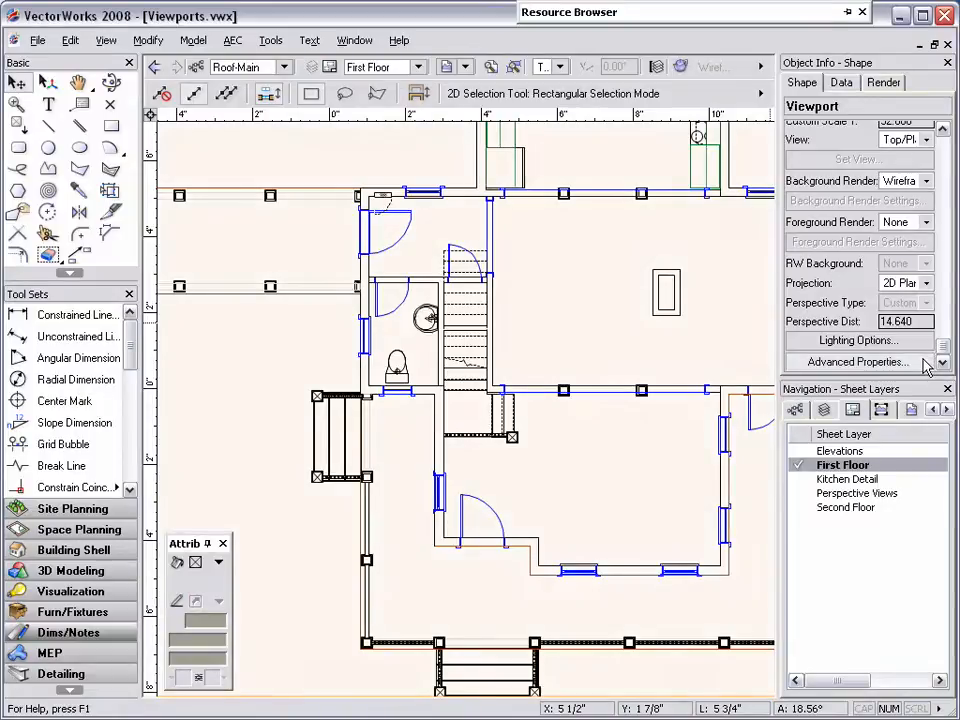
Set Line Weight Scale to 3 and Black and White Only, then preview the viewport
{"action": "left_click", "coordinate": [855, 362]}
{"action": "type", "text": "3"}
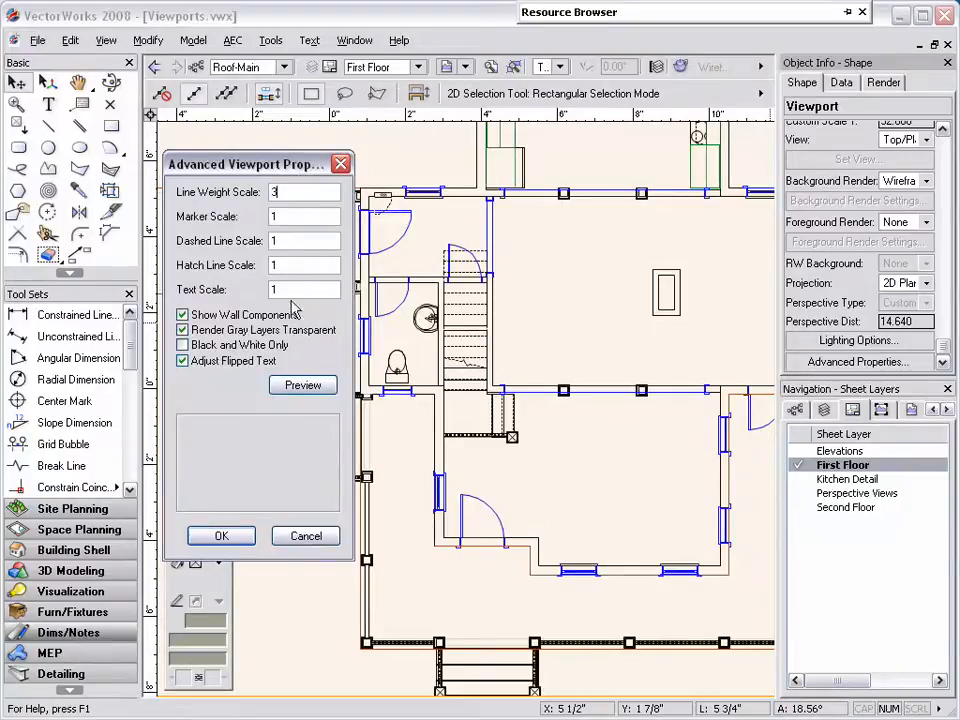
{"action": "left_click", "coordinate": [302, 386]}
{"action": "type", "text": ".5"}
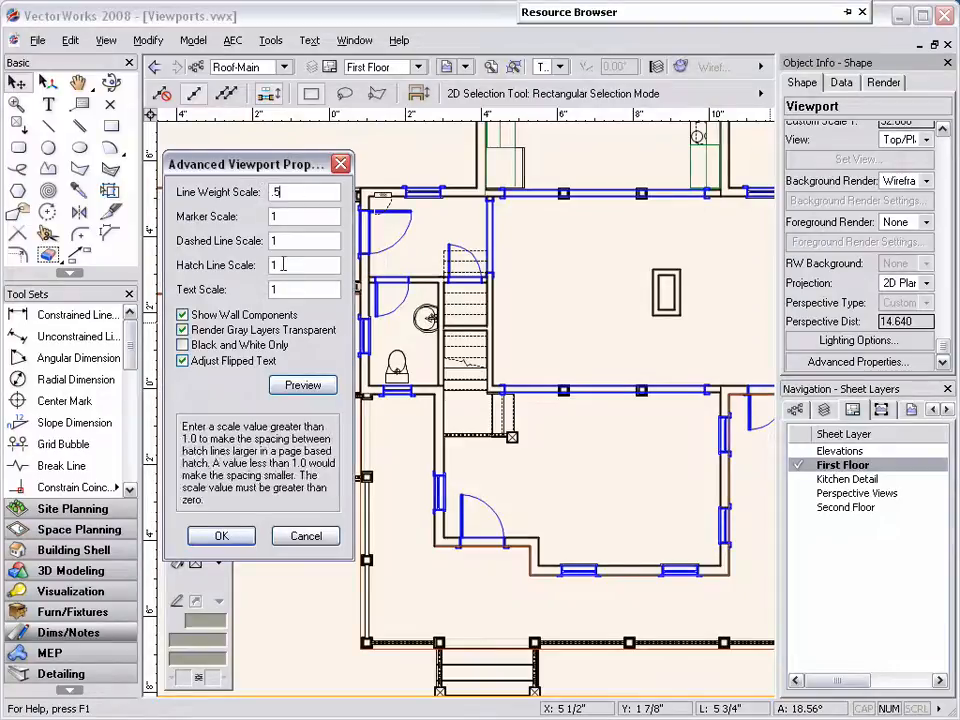
{"action": "left_click", "coordinate": [302, 385]}
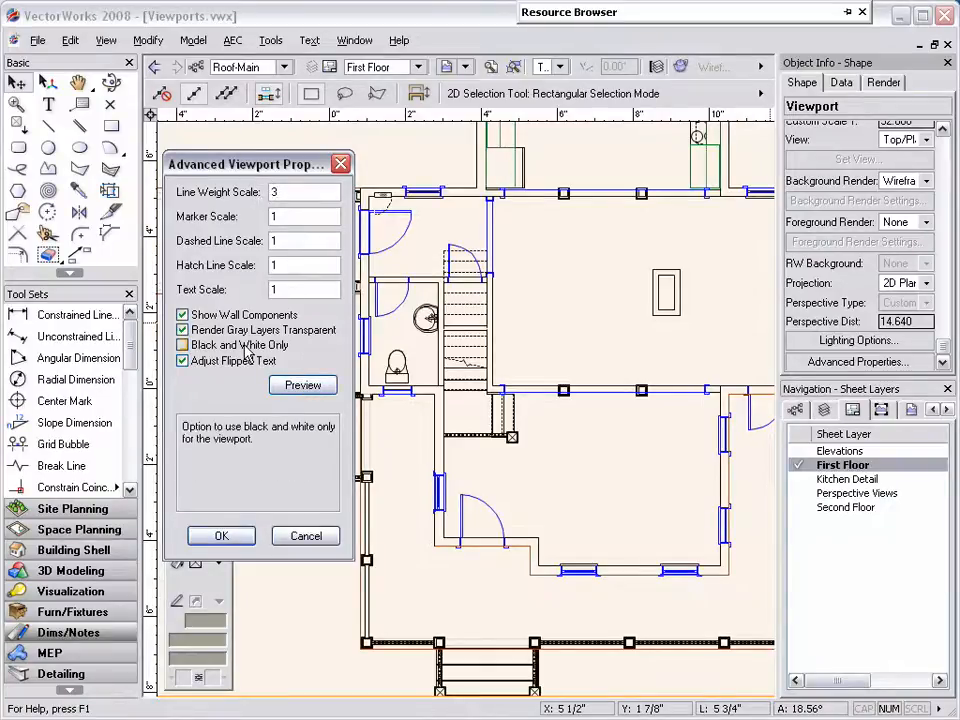
{"action": "left_click", "coordinate": [183, 344]}
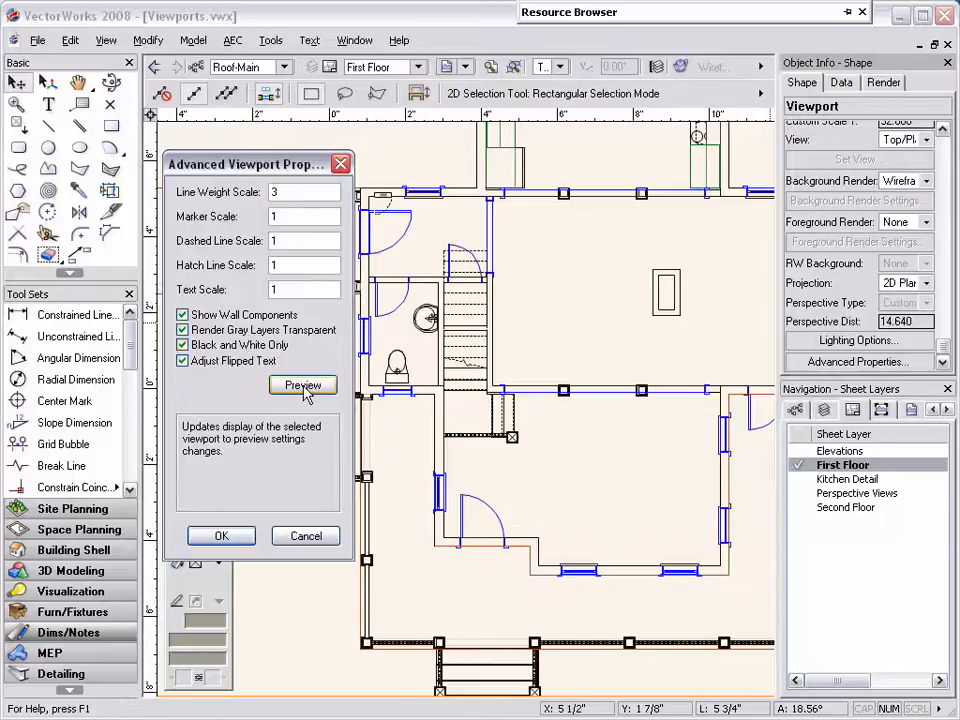
{"action": "left_click", "coordinate": [302, 388]}
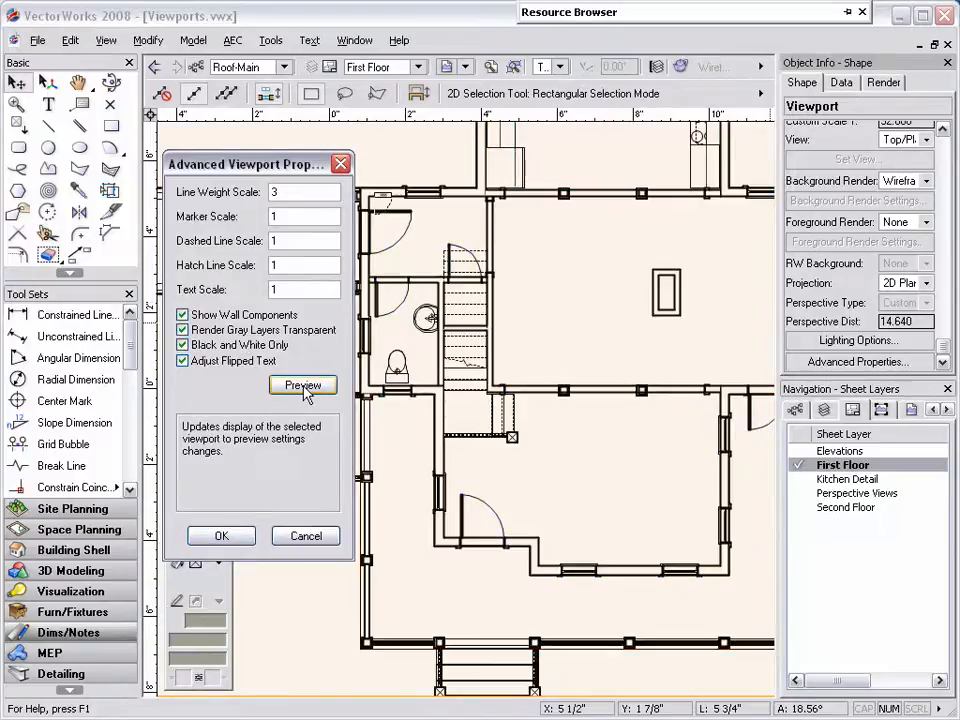